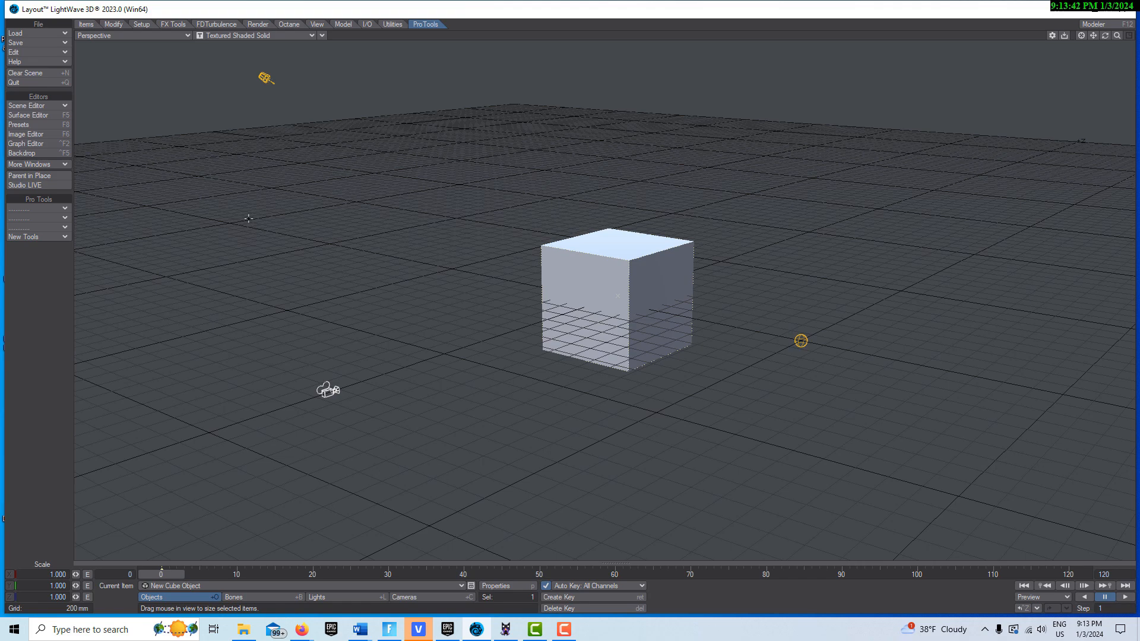
- Drop the cube onto the ground with ProTools Rest On Ground, keeping Ground (+Y) at 0 m
{"action": "left_click", "coordinate": [425, 24]}
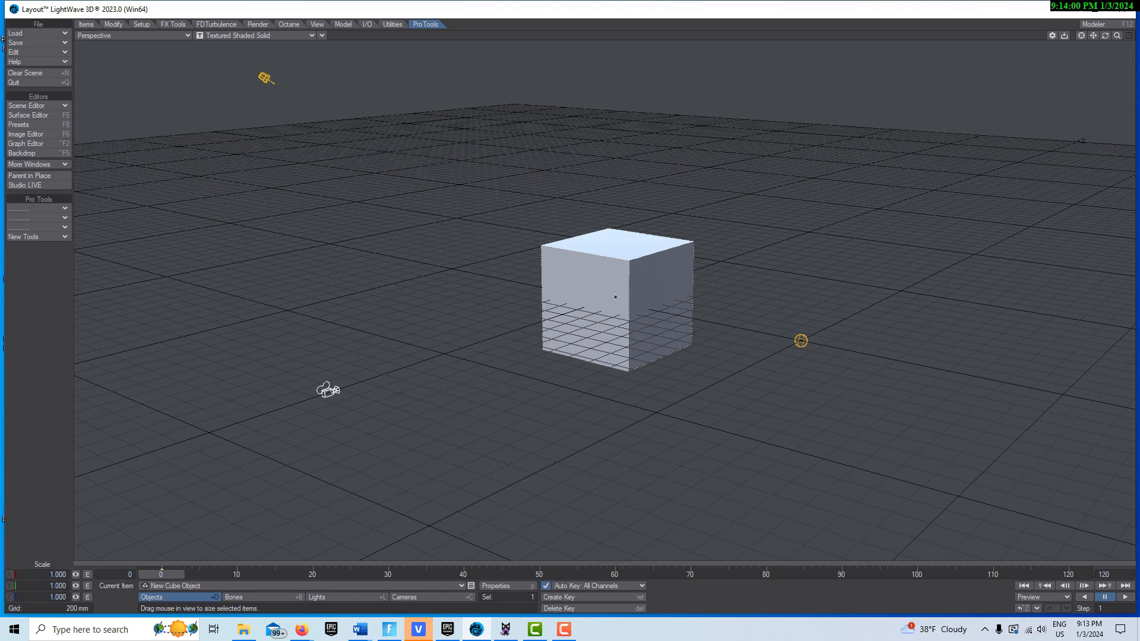
{"action": "mouse_move", "coordinate": [745, 403]}
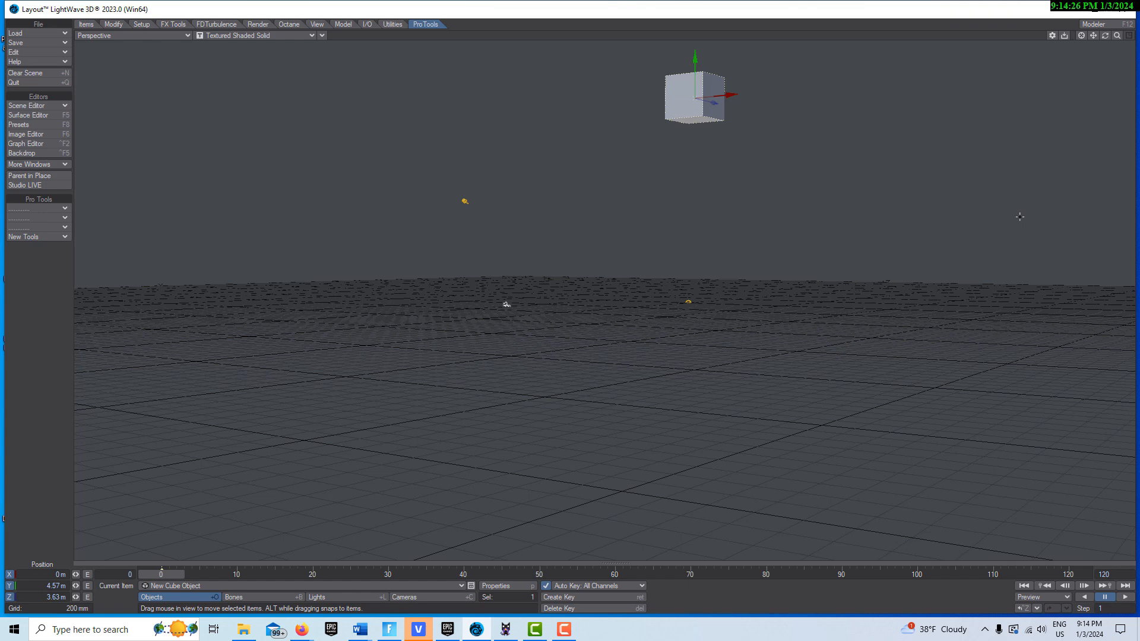
{"action": "mouse_move", "coordinate": [577, 139]}
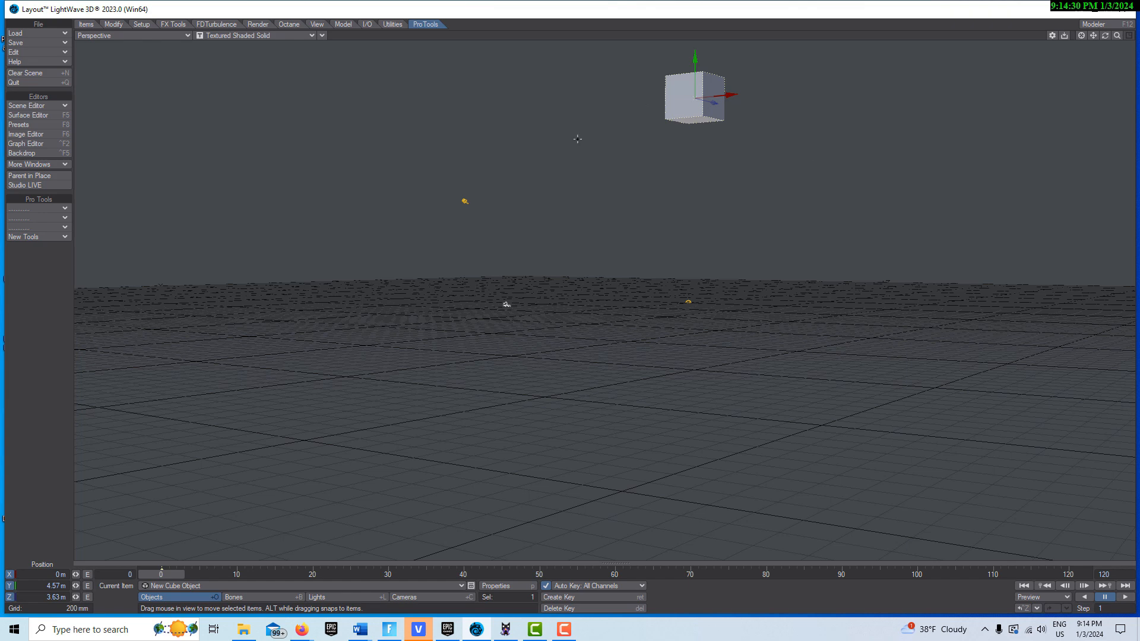
{"action": "mouse_move", "coordinate": [254, 258]}
{"action": "type", "text": "rest"}
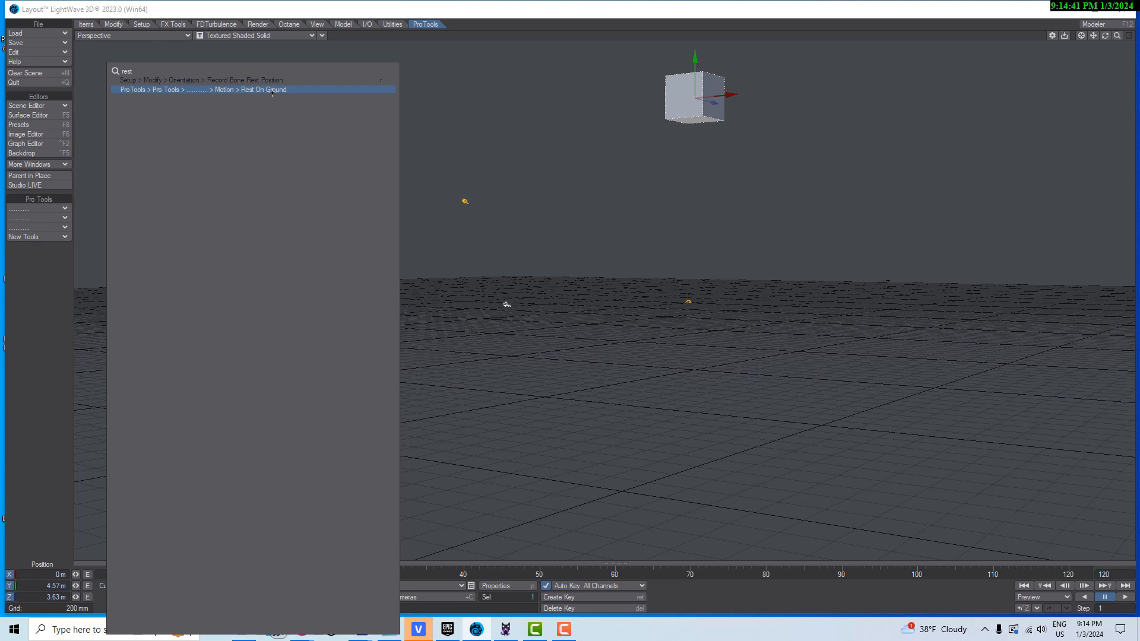
{"action": "left_click", "coordinate": [263, 89]}
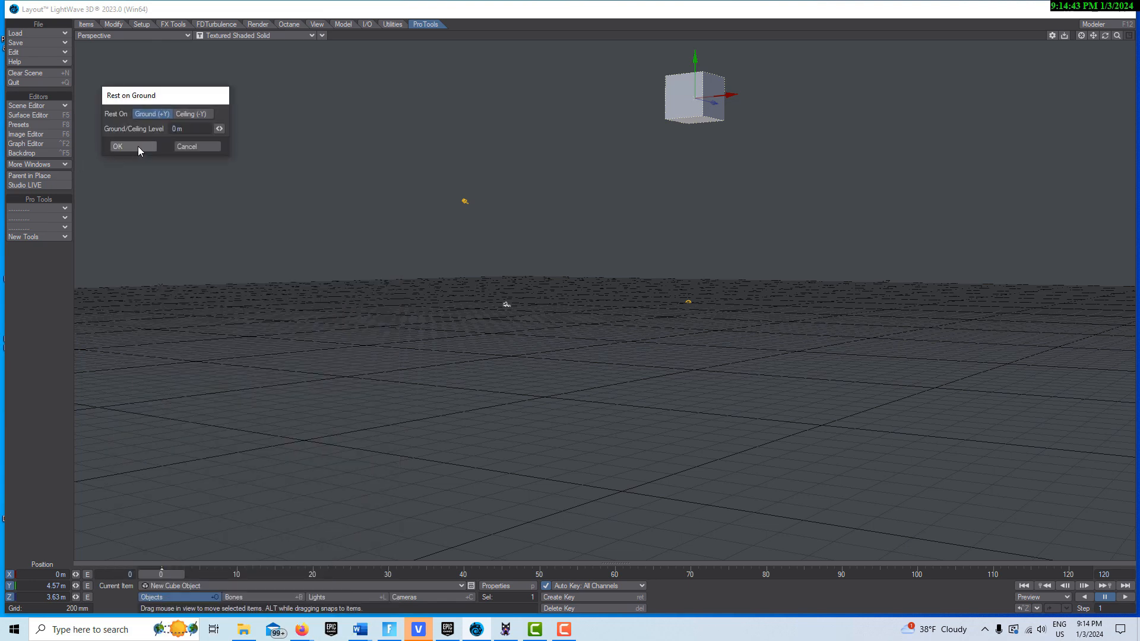
{"action": "left_click", "coordinate": [117, 146]}
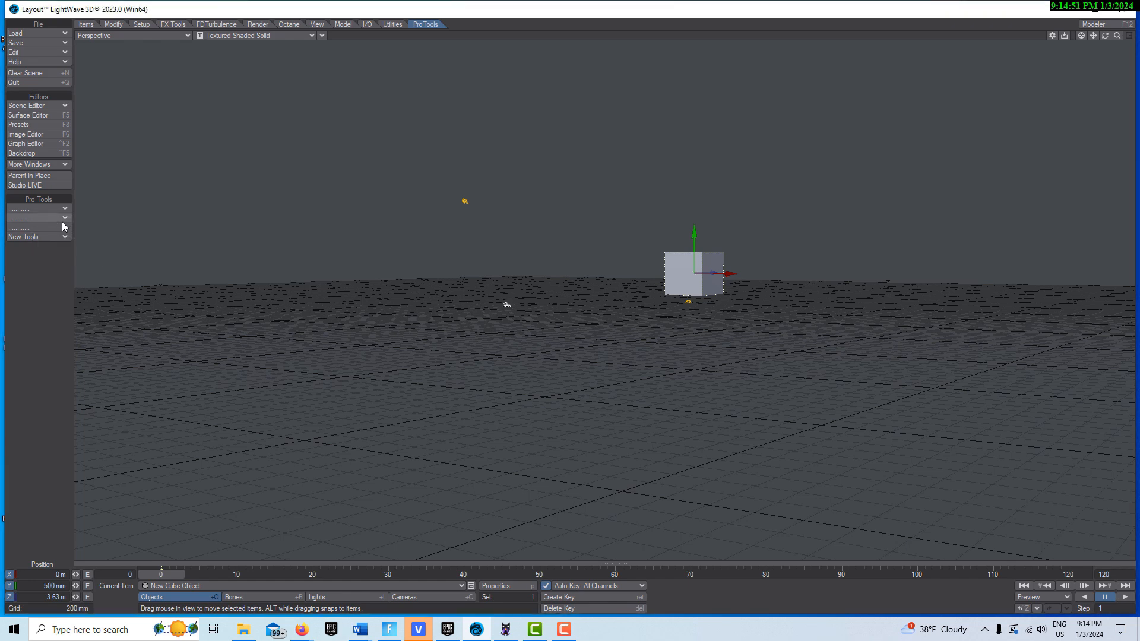
- Search ProTools commands for 'magic' and launch Import Magica Voxels (Easy Vox Converter)
{"action": "left_click", "coordinate": [38, 210]}
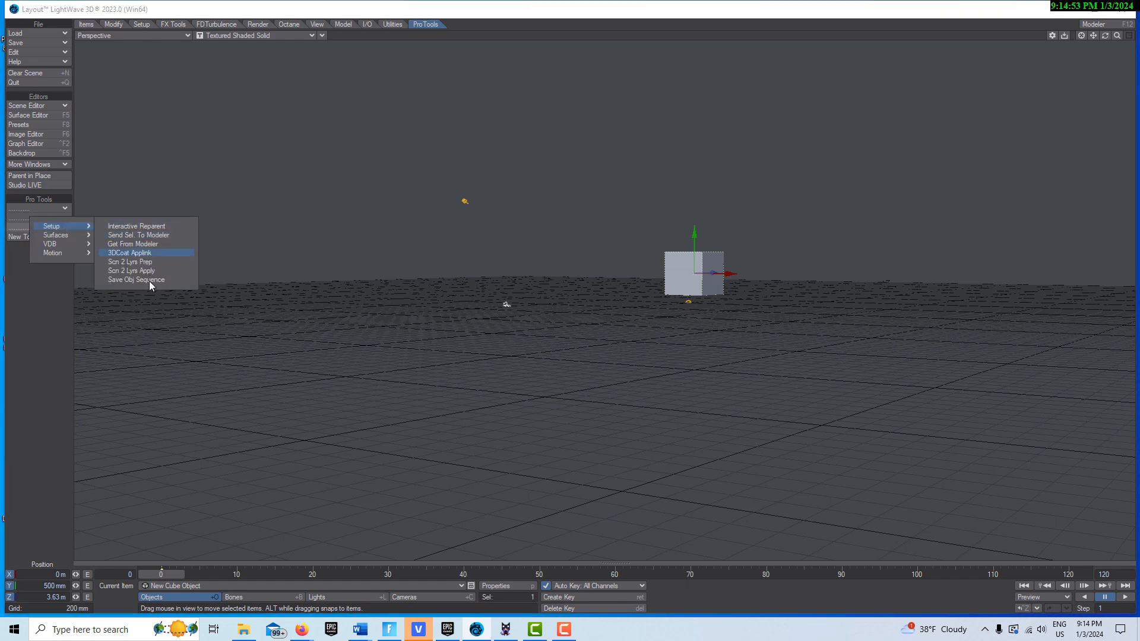
{"action": "mouse_move", "coordinate": [146, 284]}
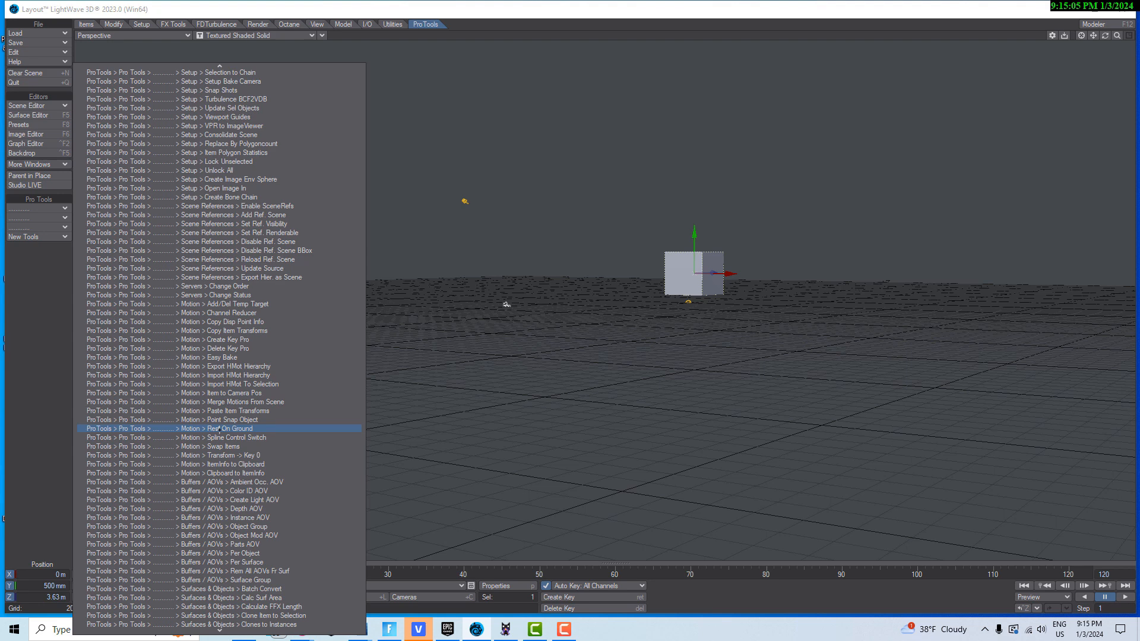
{"action": "type", "text": "imag"}
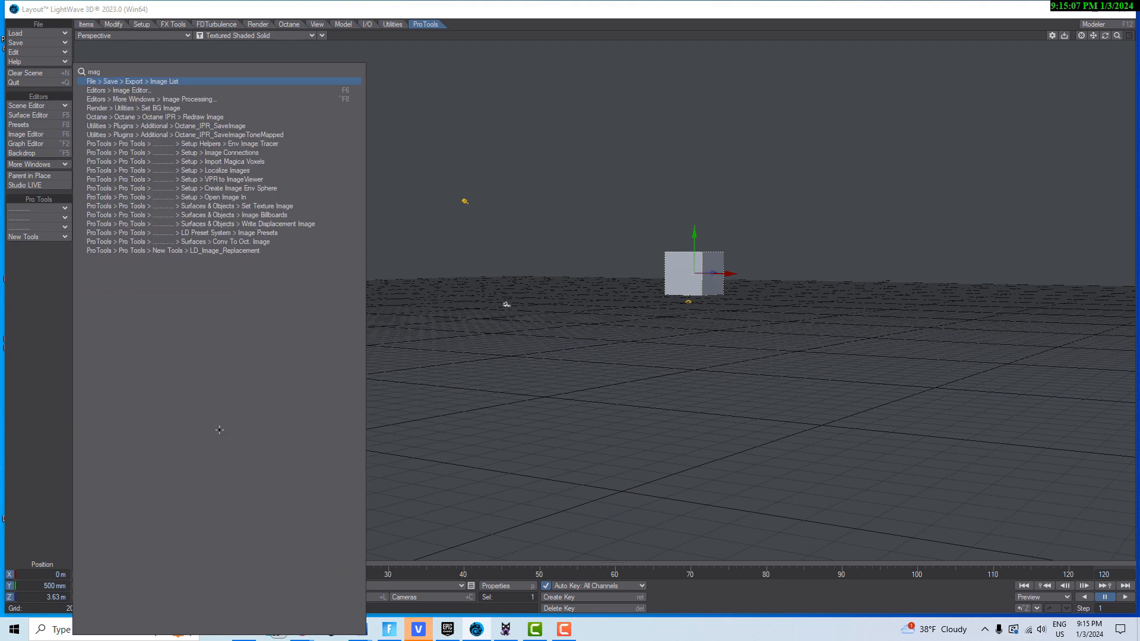
{"action": "type", "text": "magic"}
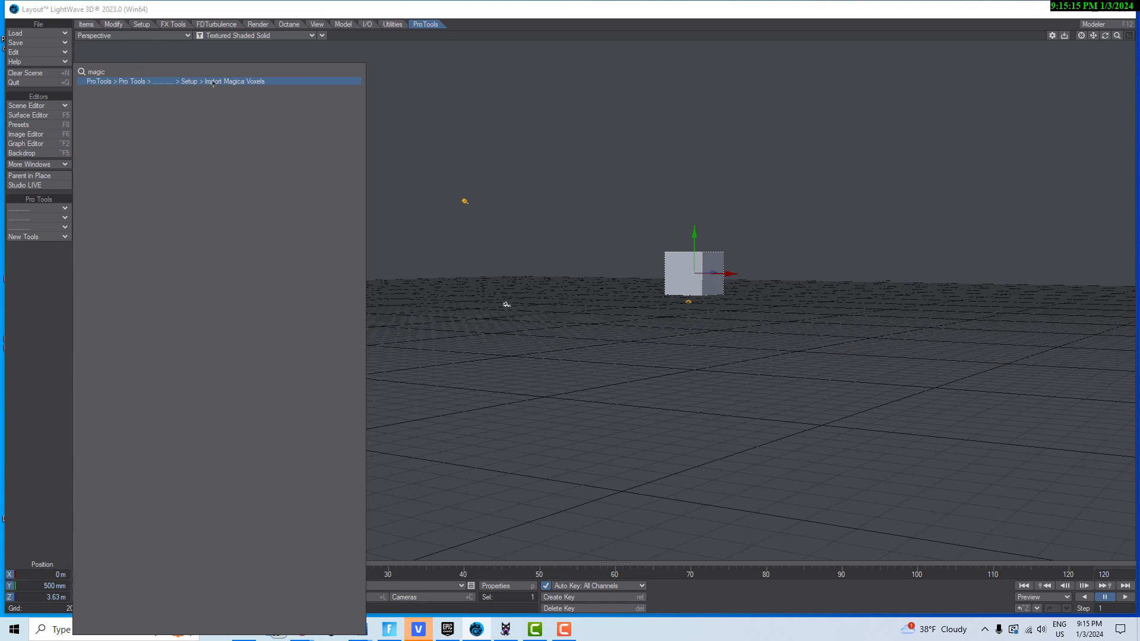
{"action": "left_click", "coordinate": [234, 81]}
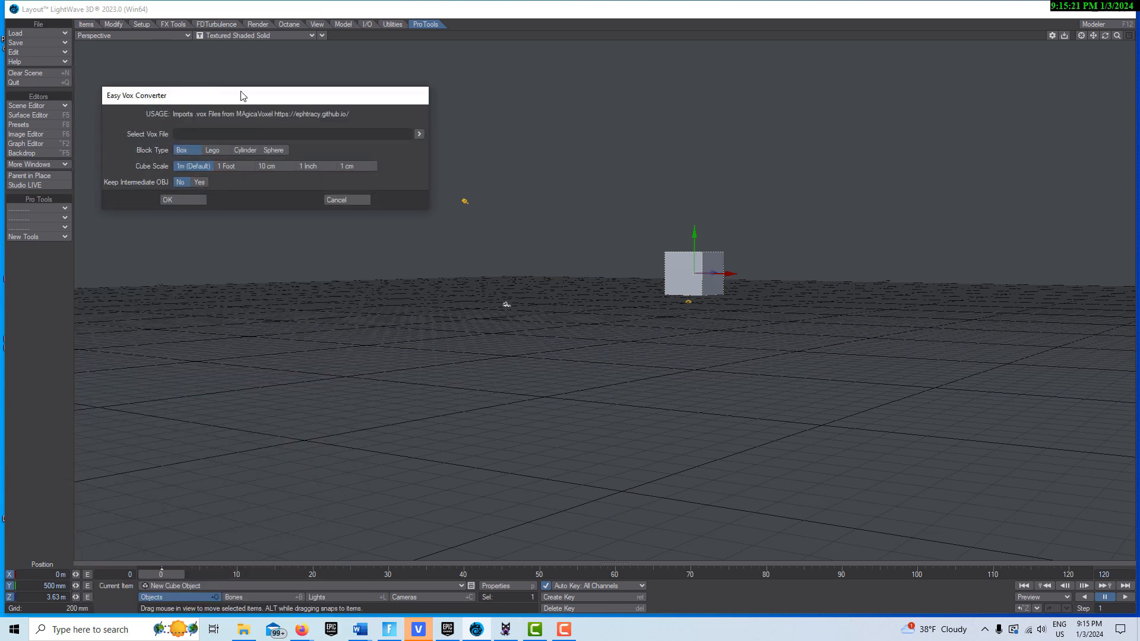
- Pick castle.vox from Downloads > MagicaVoxel > vox as the Select Vox File source
{"action": "left_click", "coordinate": [419, 134]}
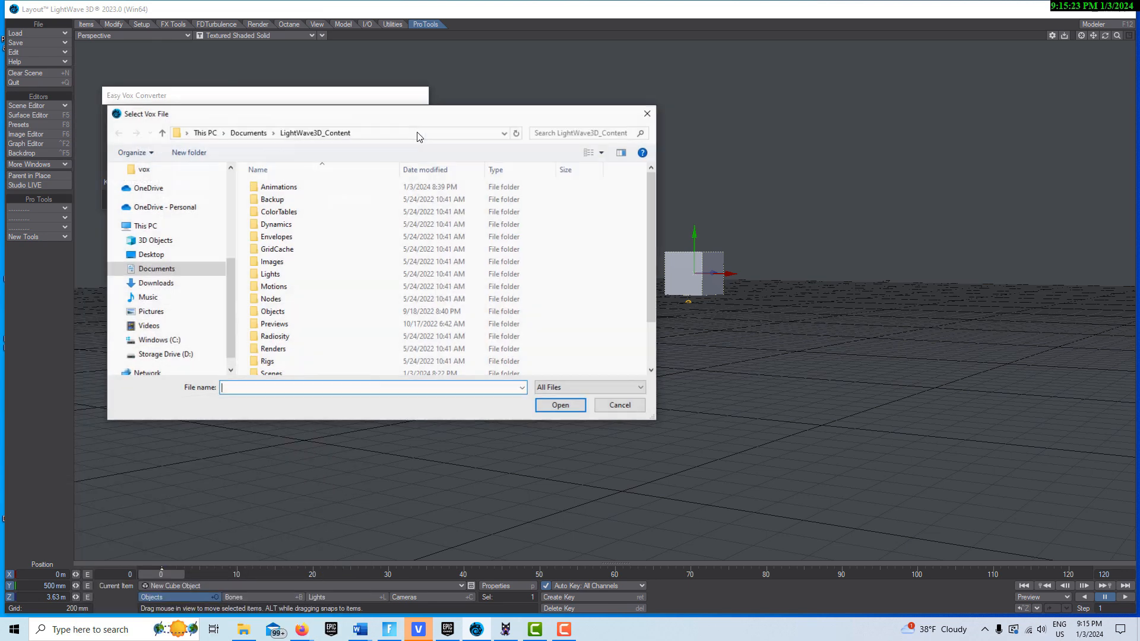
{"action": "left_click", "coordinate": [155, 283]}
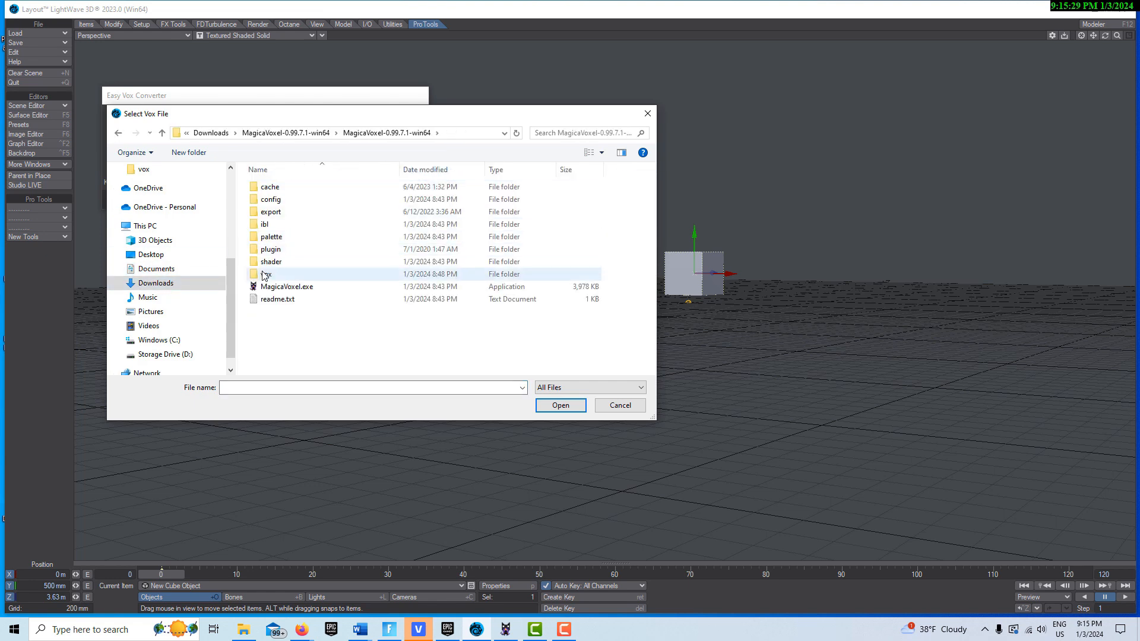
{"action": "double_click", "coordinate": [267, 274]}
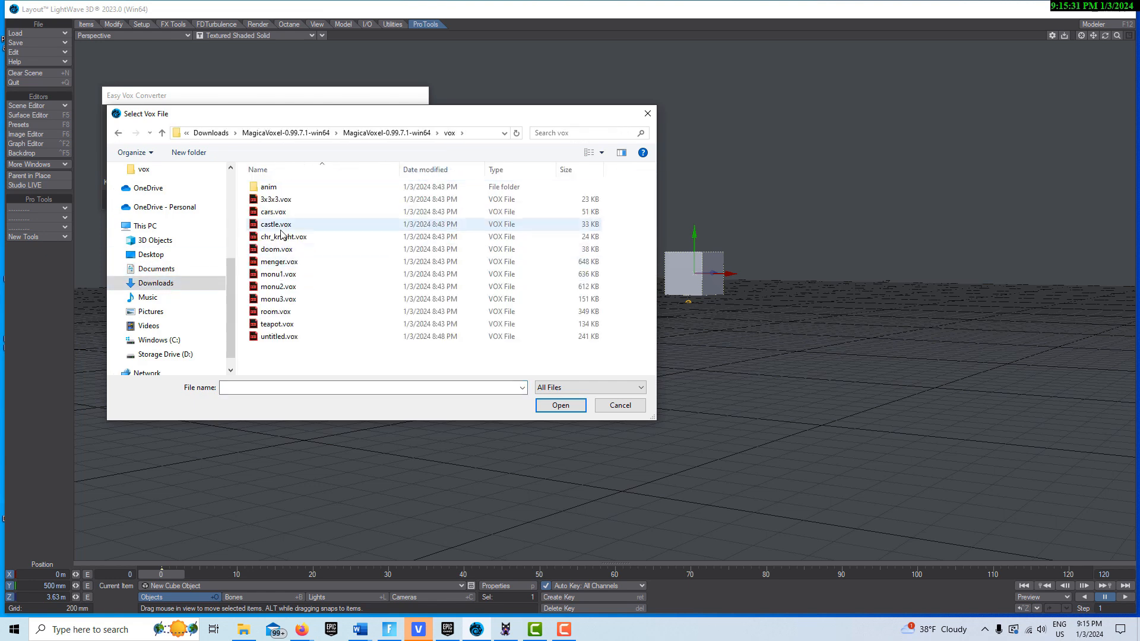
{"action": "left_click", "coordinate": [276, 224]}
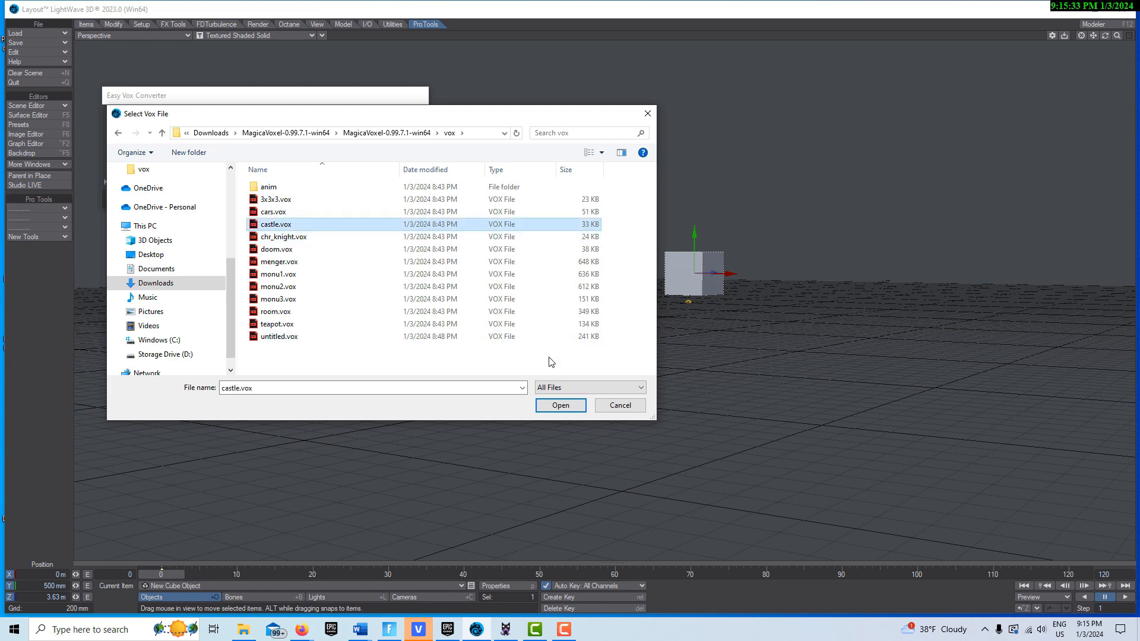
{"action": "mouse_move", "coordinate": [310, 217]}
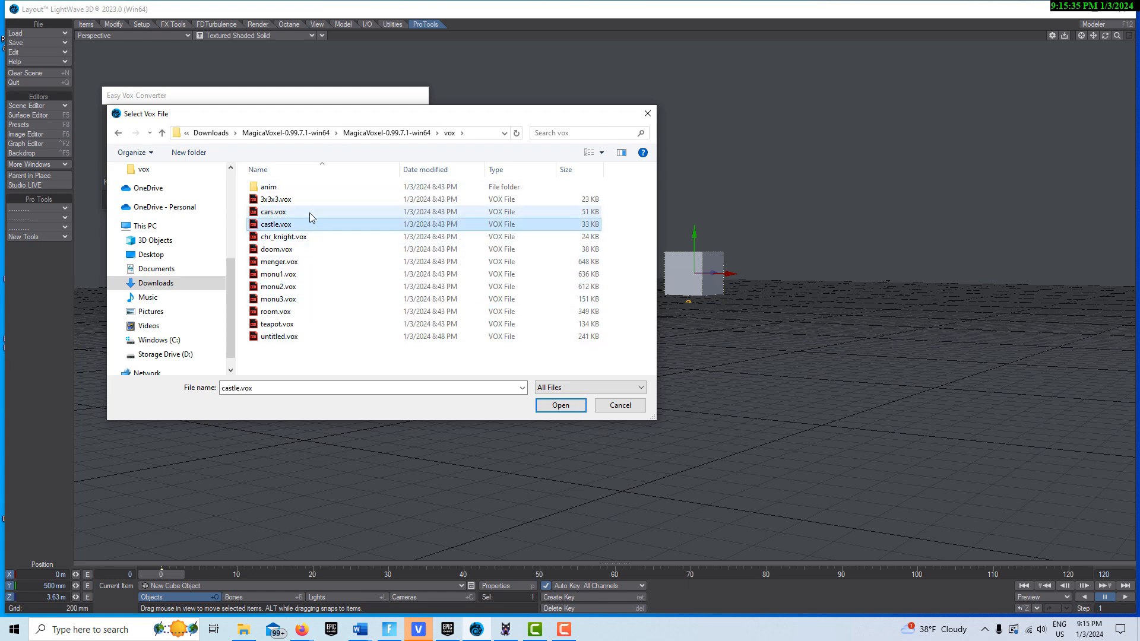
{"action": "mouse_move", "coordinate": [296, 262]}
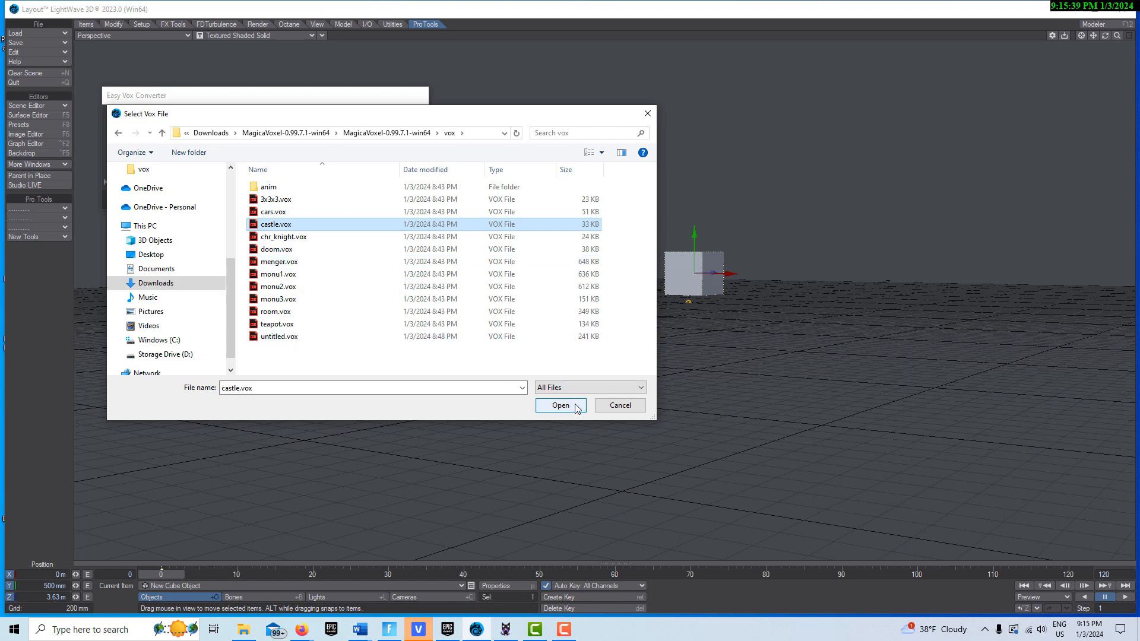
{"action": "left_click", "coordinate": [559, 405]}
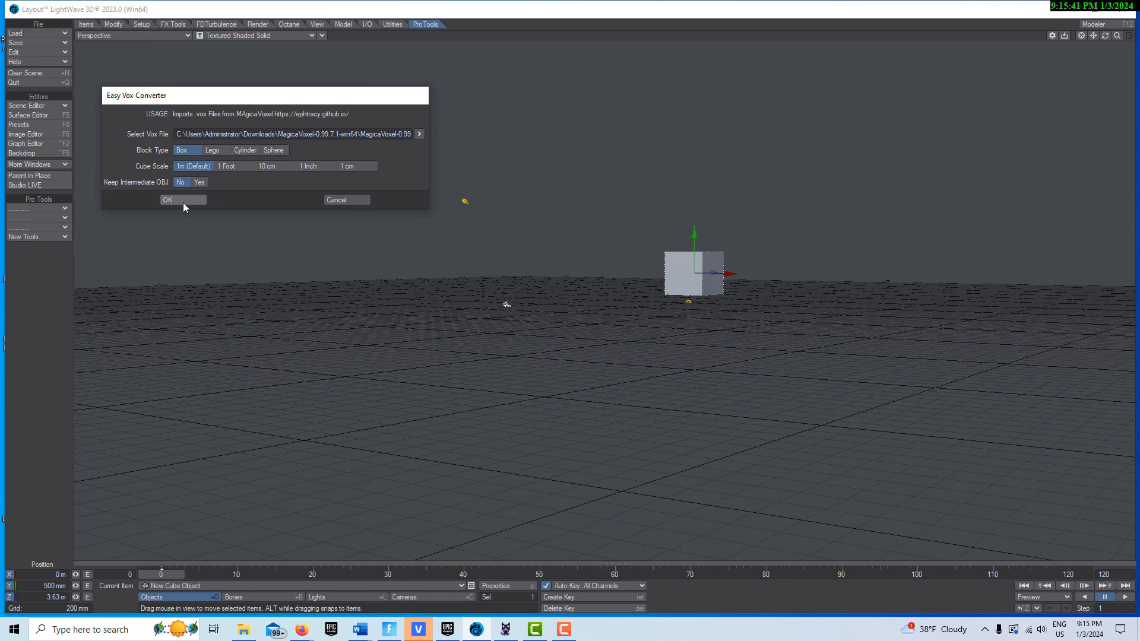
- Run the castle.vox conversion, then dismiss the PCore Console showing the AssertionError
{"action": "left_click", "coordinate": [168, 199]}
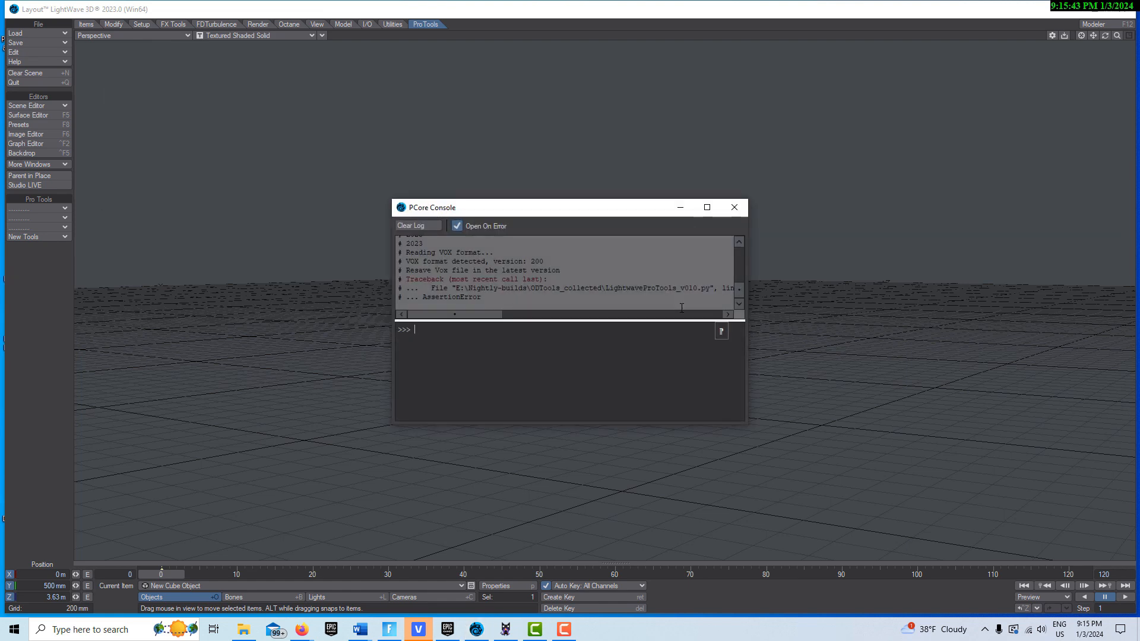
{"action": "mouse_move", "coordinate": [734, 207]}
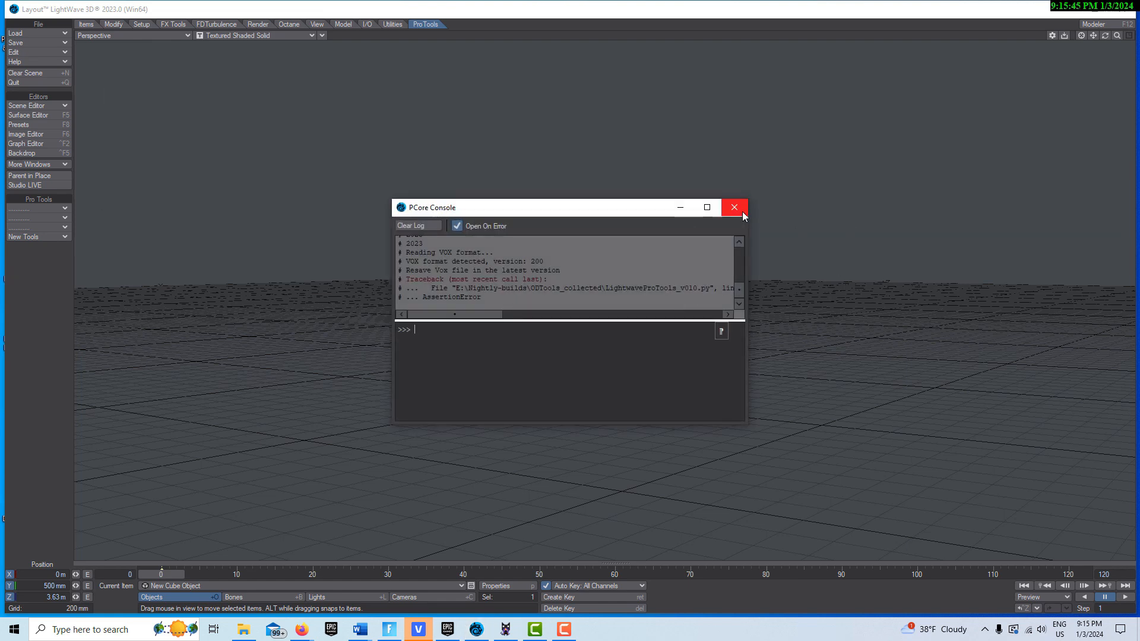
{"action": "left_click", "coordinate": [733, 207]}
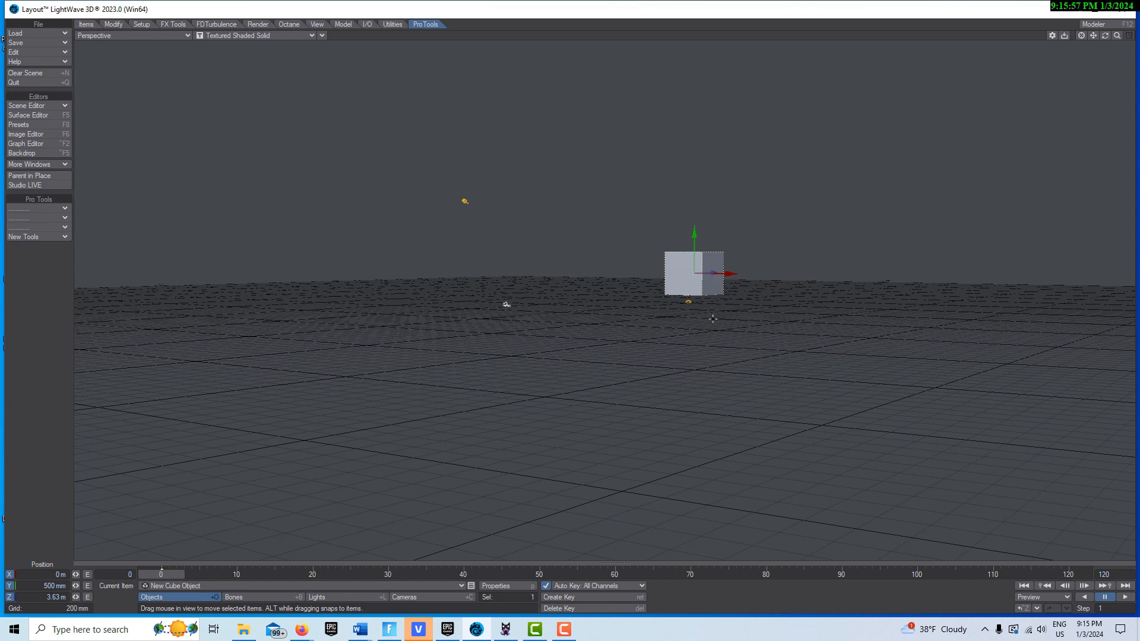
- Browse the full ProTools command list, then search for 'camera'
{"action": "left_click", "coordinate": [36, 210]}
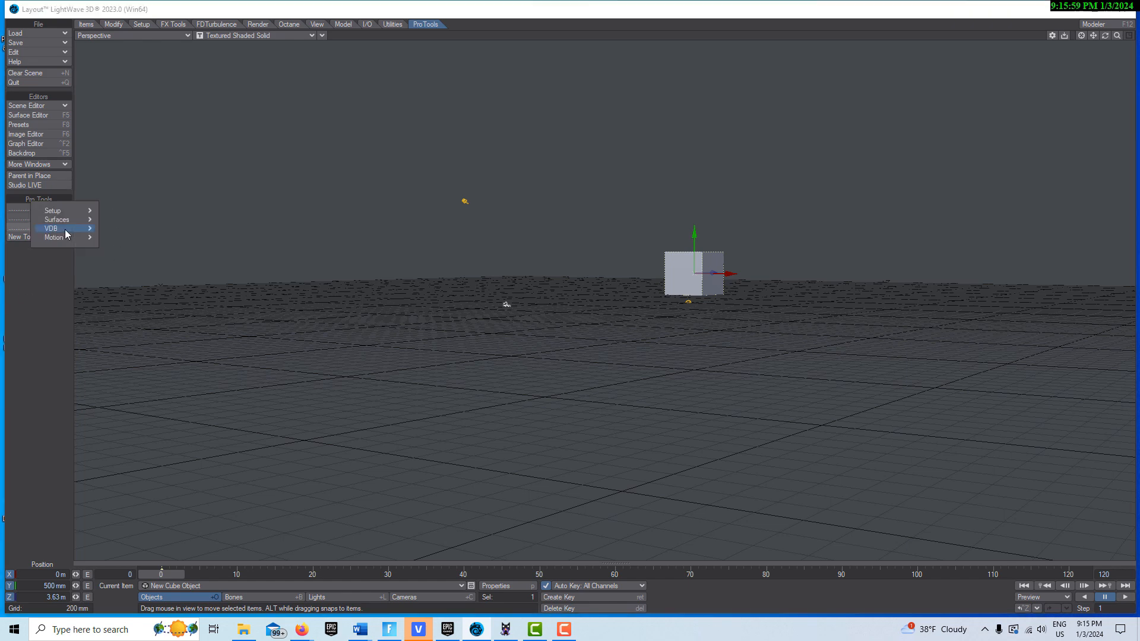
{"action": "mouse_move", "coordinate": [51, 228]}
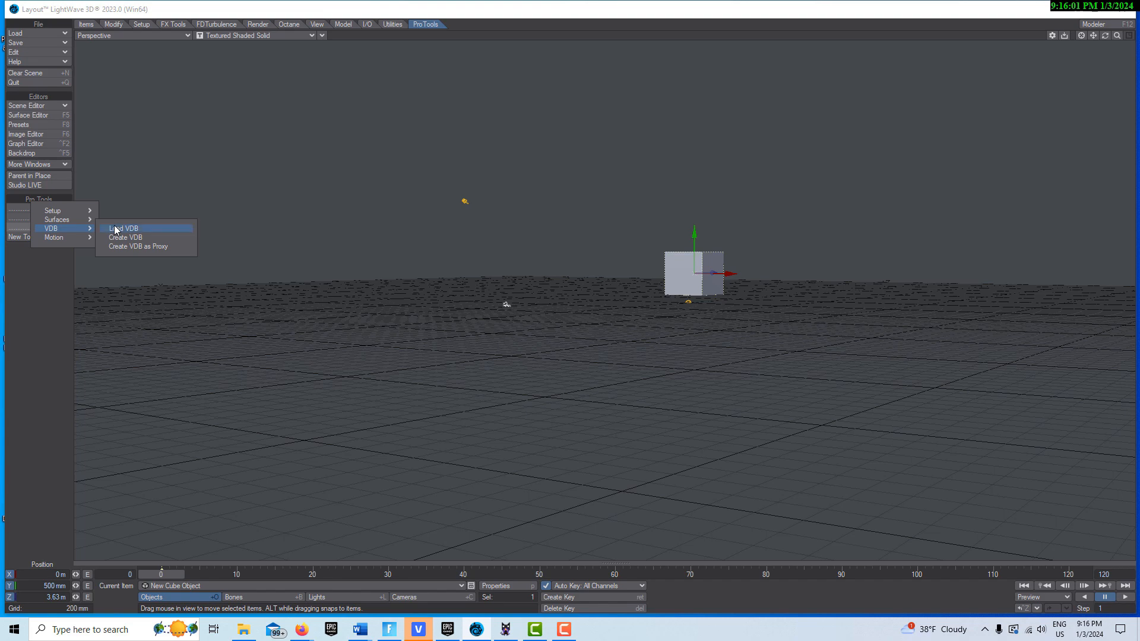
{"action": "left_click", "coordinate": [122, 227]}
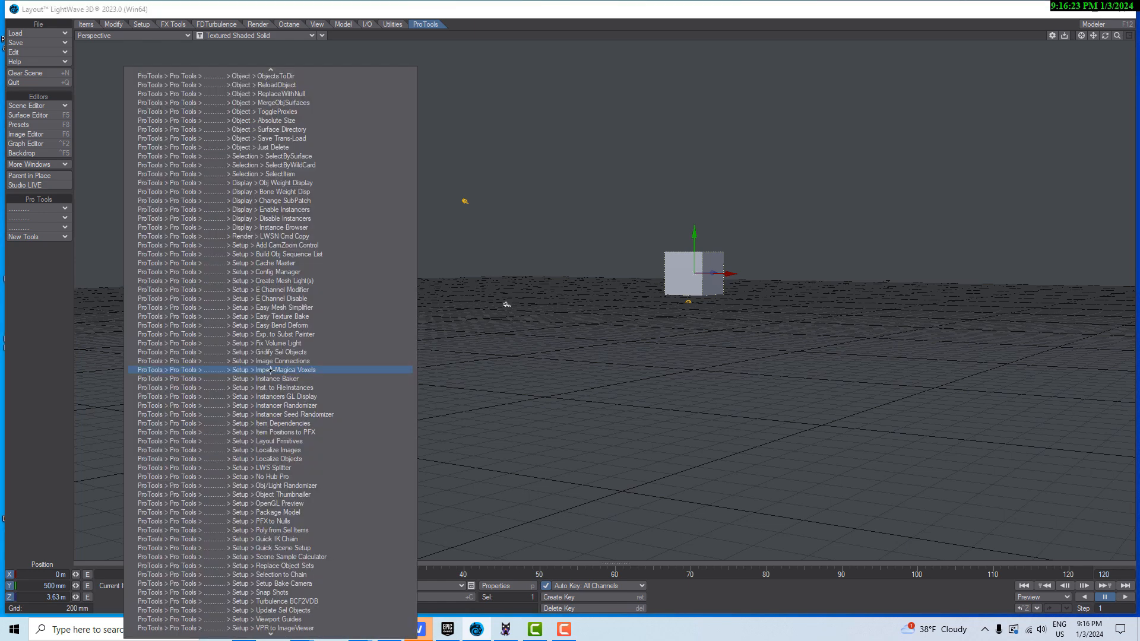
{"action": "type", "text": "camera"}
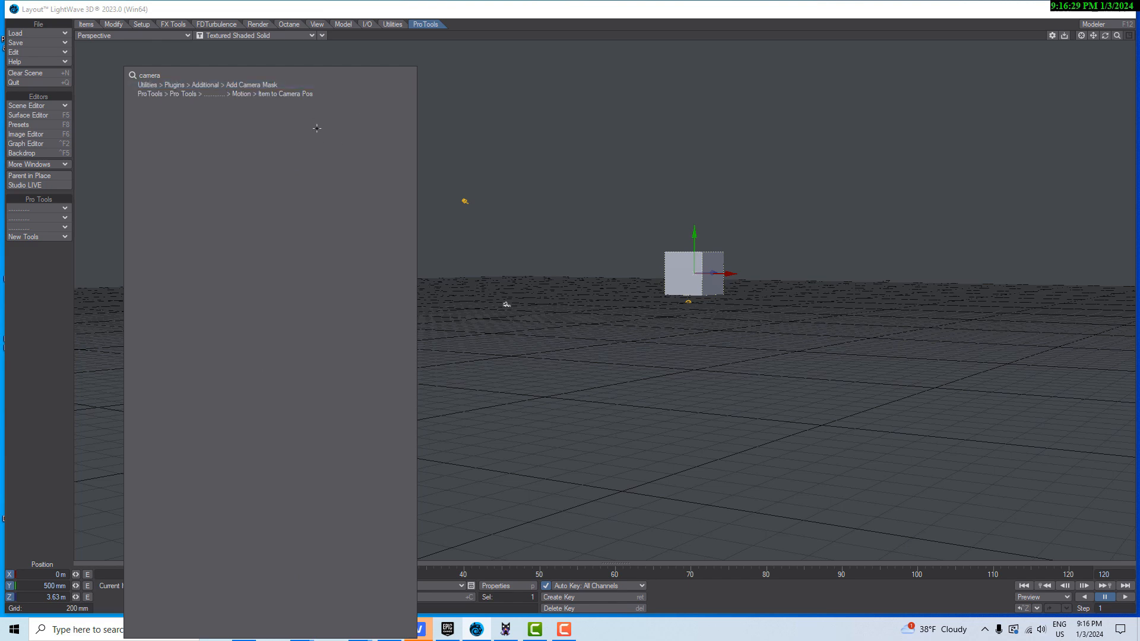
- Move the cube to the camera with Item to Camera Pos and switch the viewport to Camera View
{"action": "left_click", "coordinate": [268, 93]}
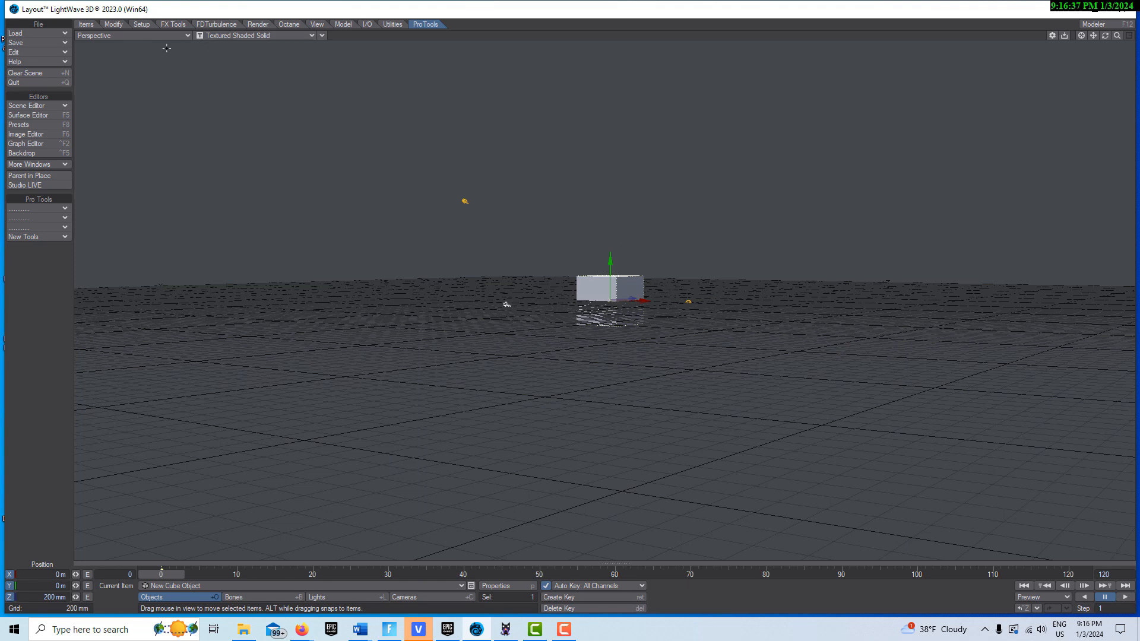
{"action": "left_click", "coordinate": [131, 35]}
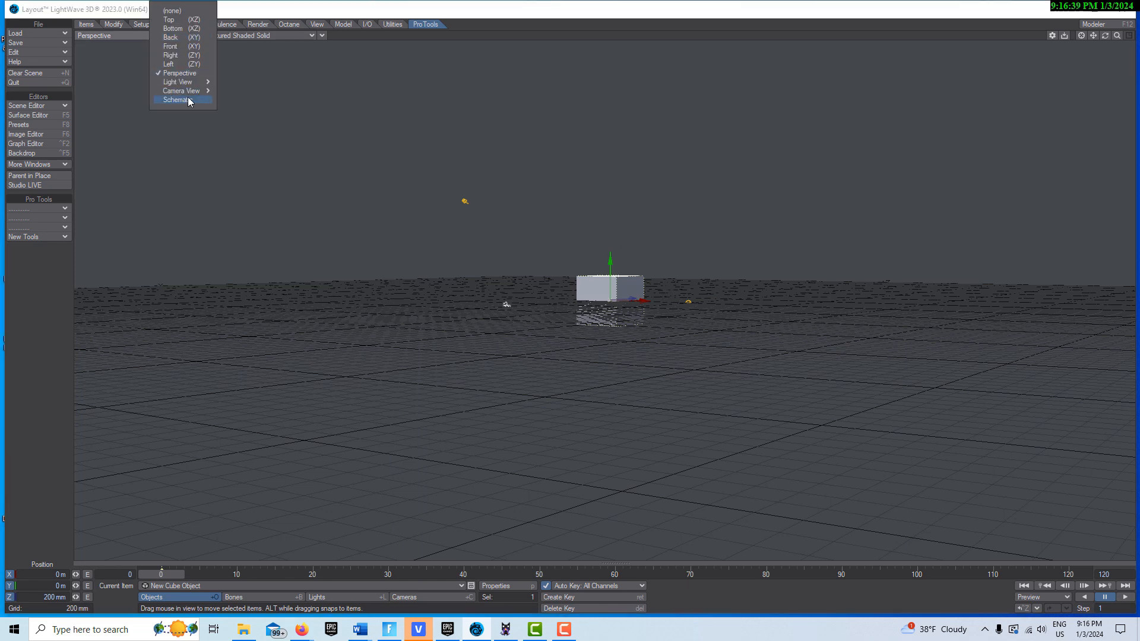
{"action": "left_click", "coordinate": [181, 91]}
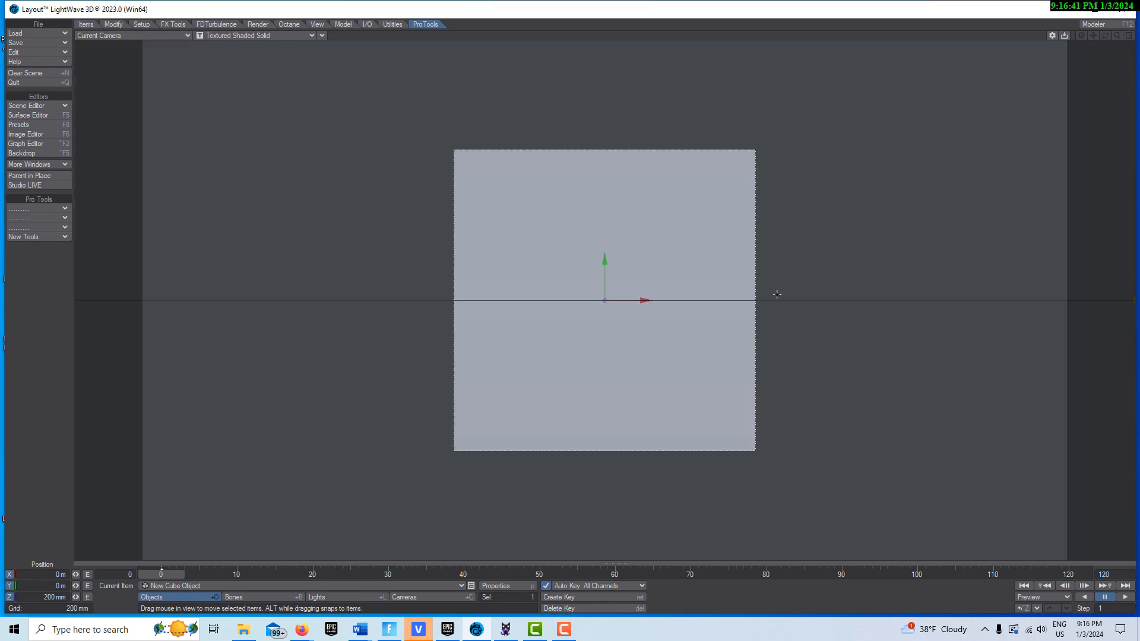
{"action": "mouse_move", "coordinate": [1014, 87]}
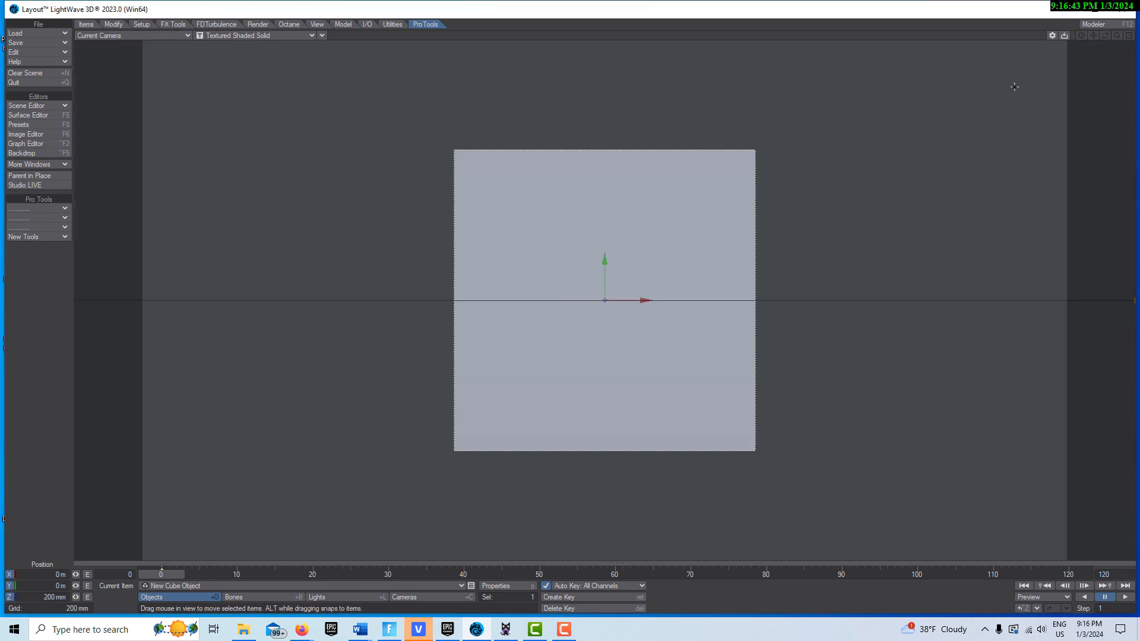